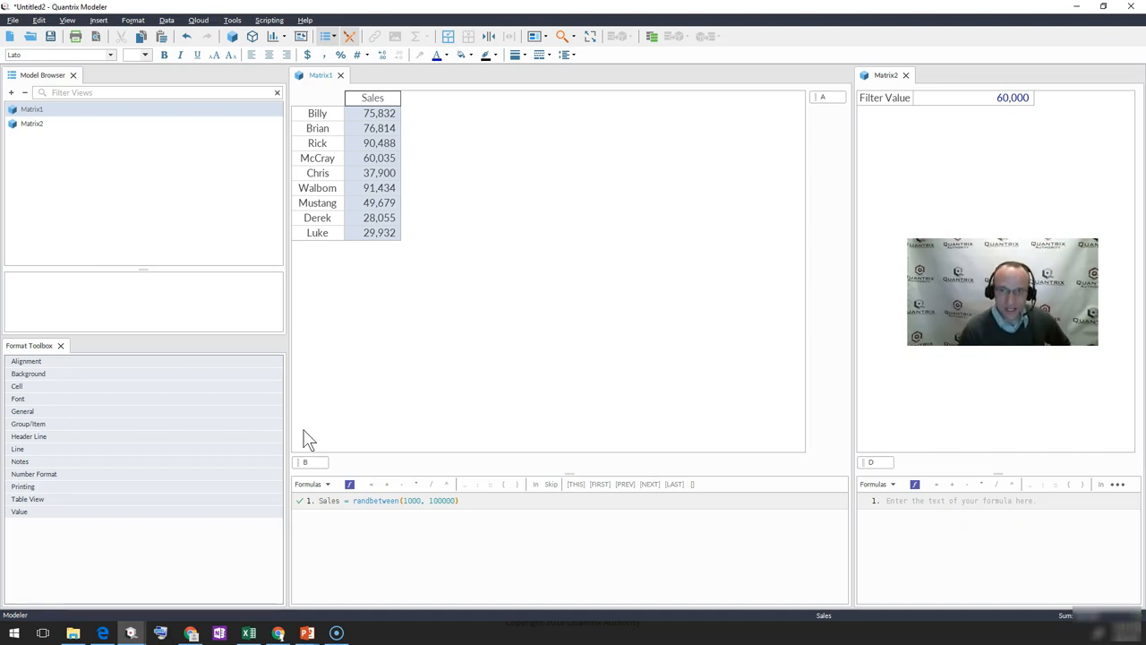
pyautogui.moveTo(367, 135)
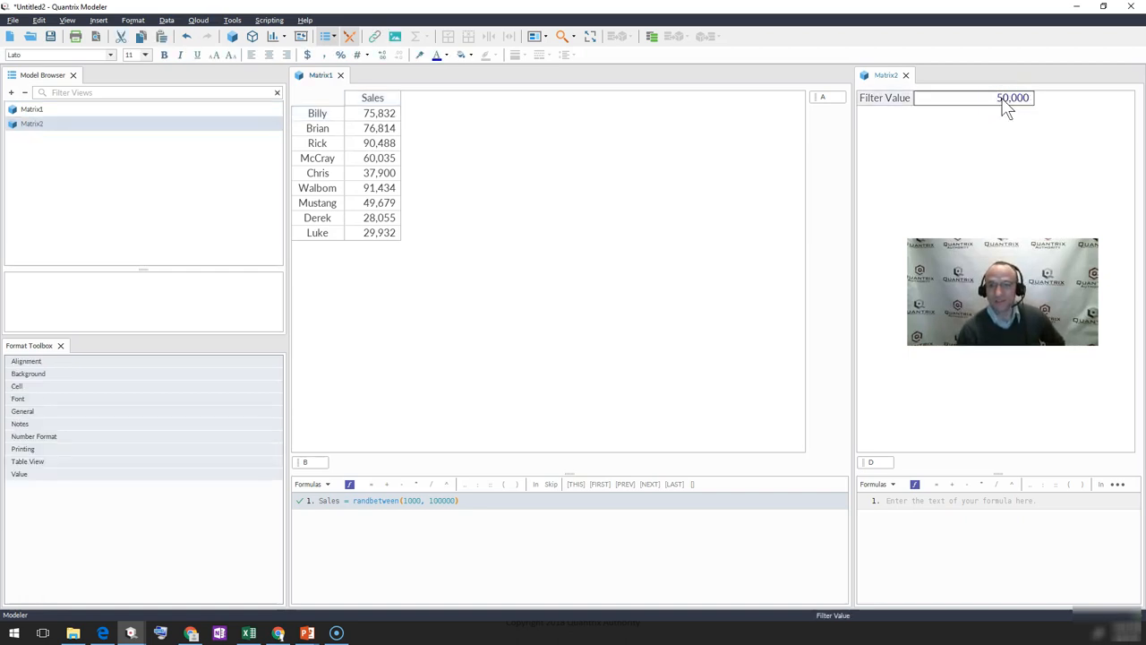
# Step: Commit Matrix2's Filter Value as 50,000 by selecting a Matrix1 cell
pyautogui.click(373, 113)
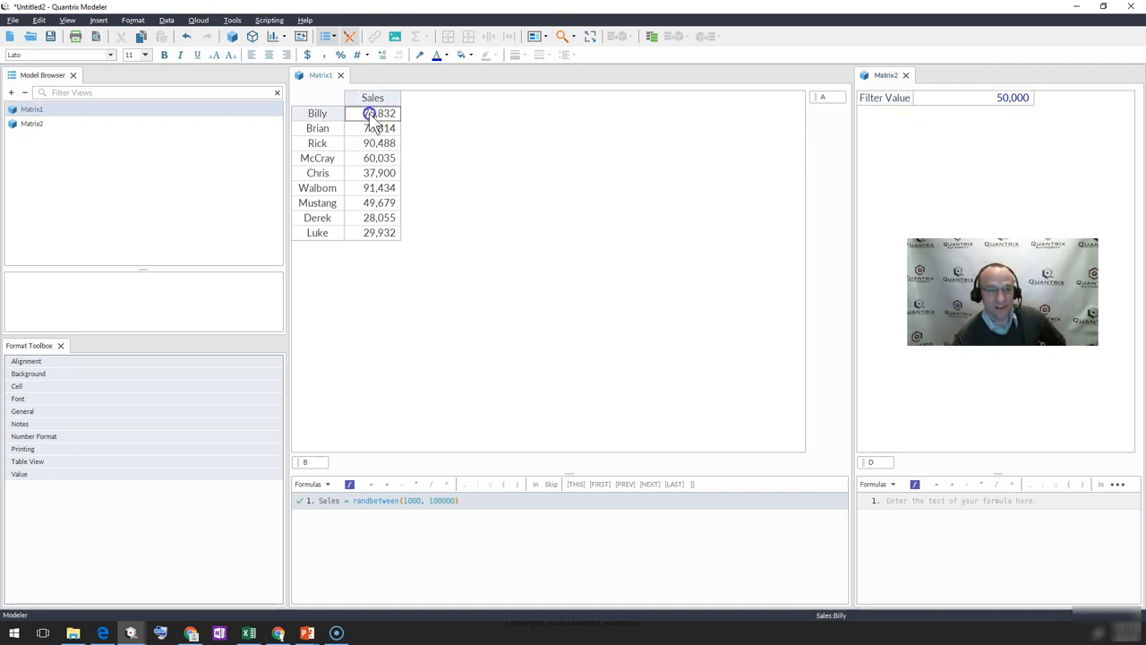
# Step: Start an Expression filter on the Sales column of Matrix1
pyautogui.rightClick(365, 99)
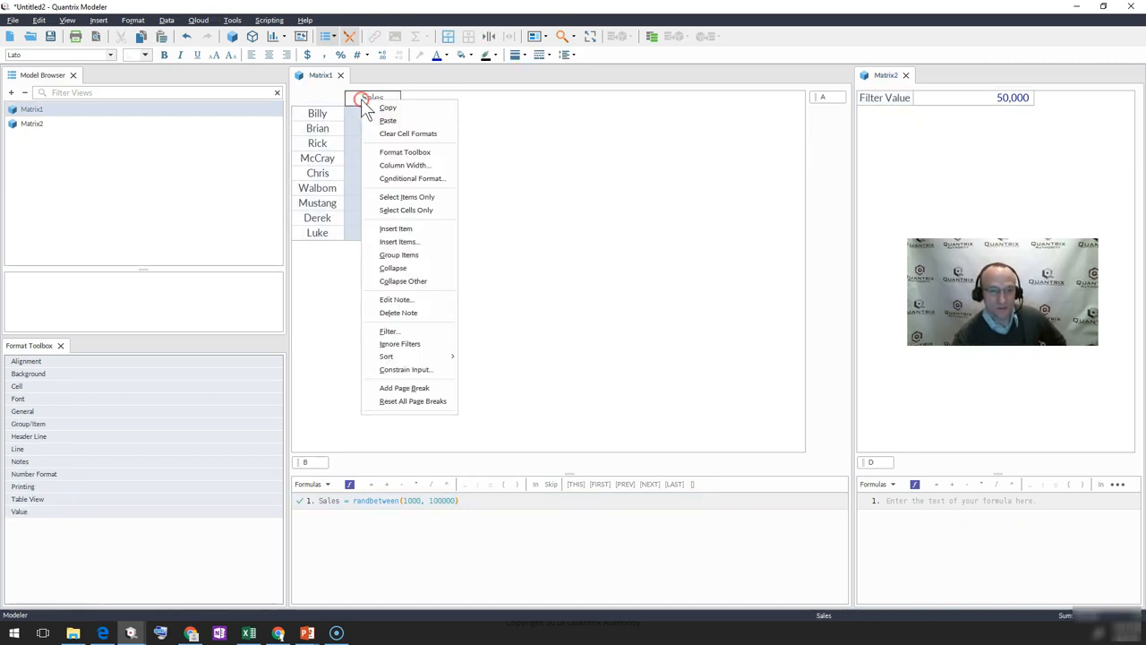
pyautogui.moveTo(391, 331)
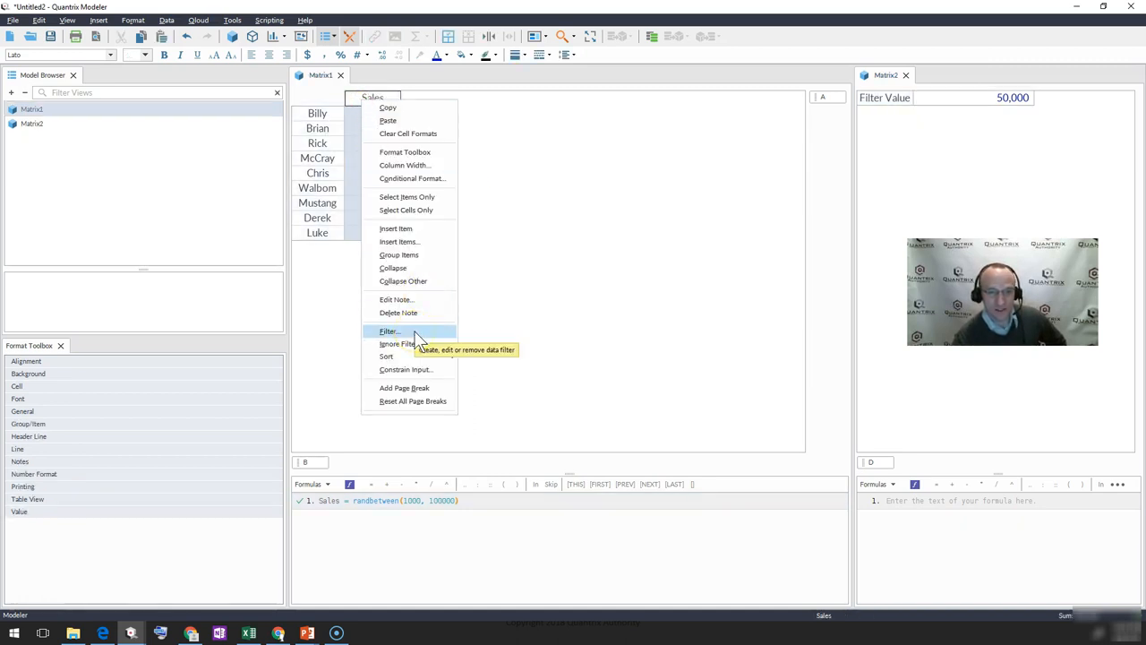
pyautogui.click(390, 332)
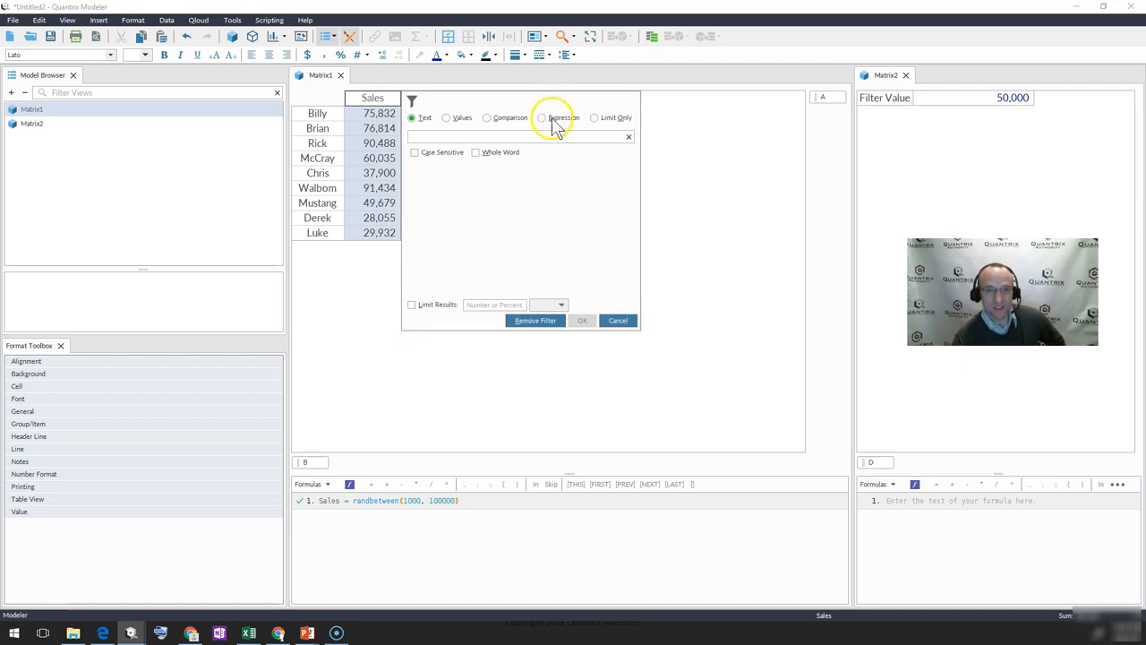
pyautogui.click(541, 118)
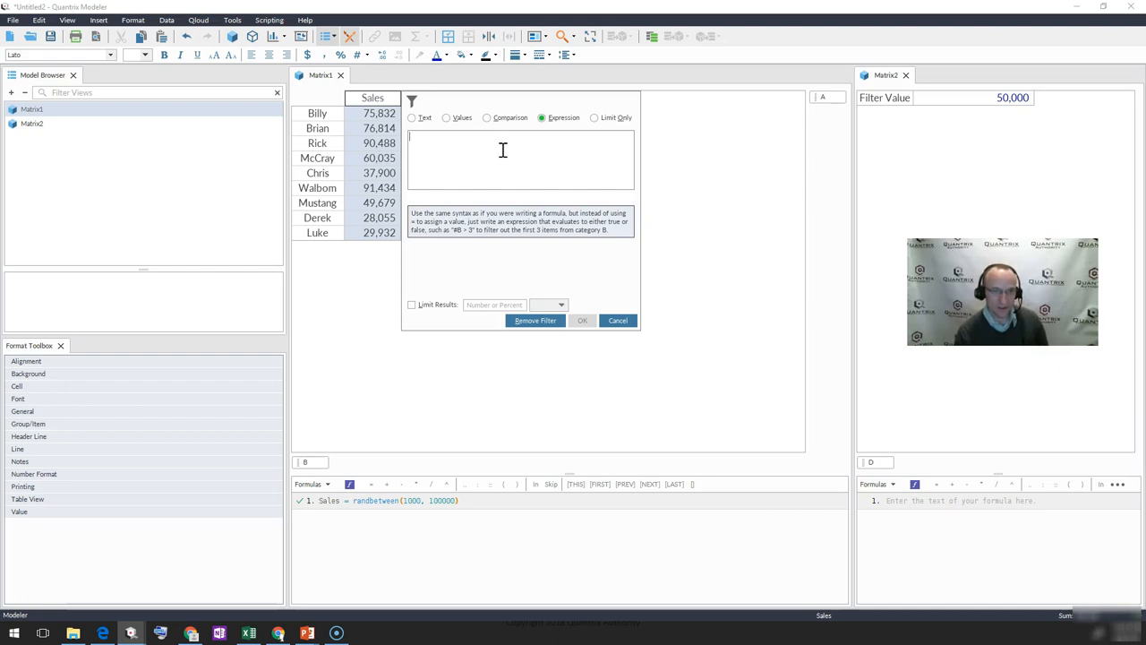
# Step: Apply the expression Matrix1::Sales <= Matrix2::Filter Value, leaving Chris, Mustang, Derek and Luke
pyautogui.write('Matrix1::Sales <=')
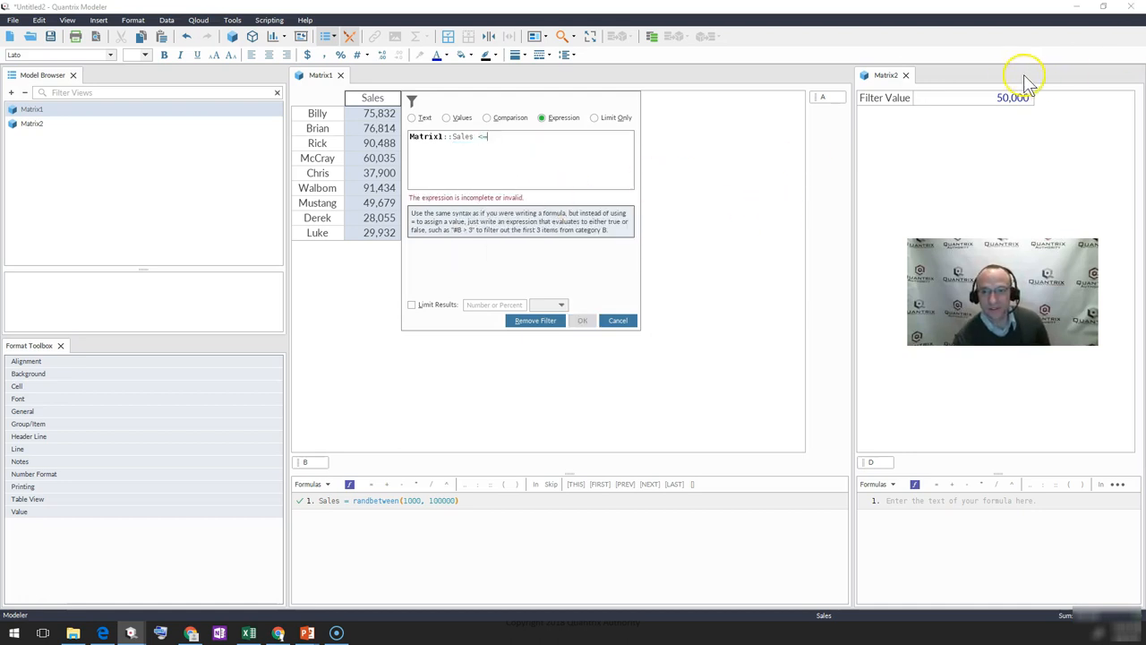
pyautogui.click(616, 319)
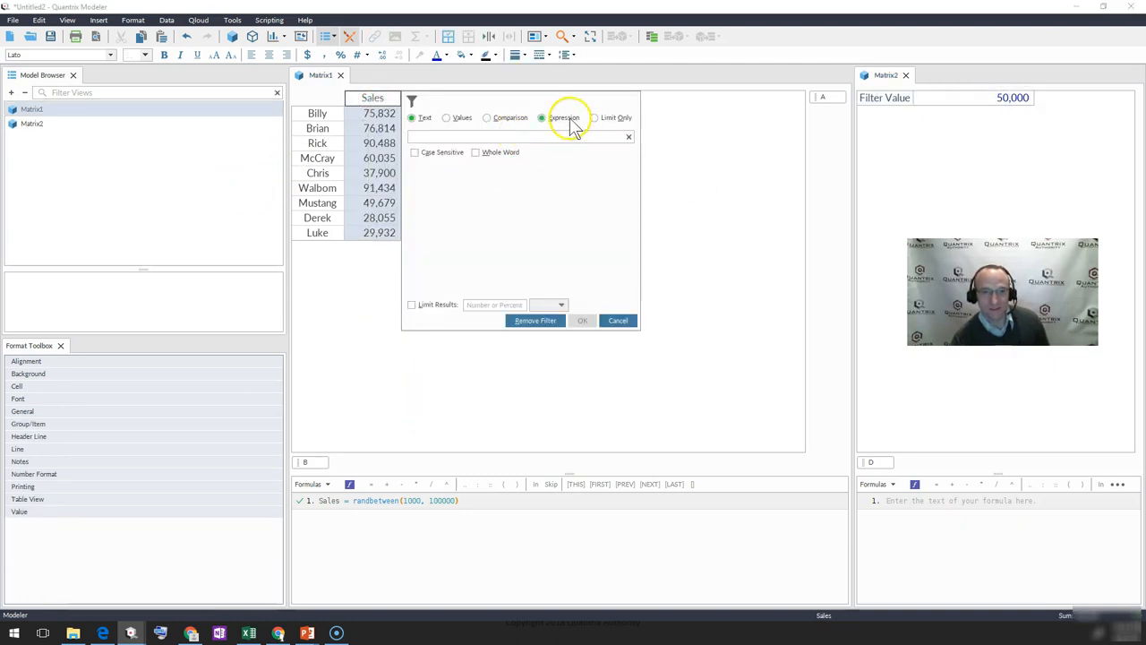
pyautogui.write('Matrix1::Sales')
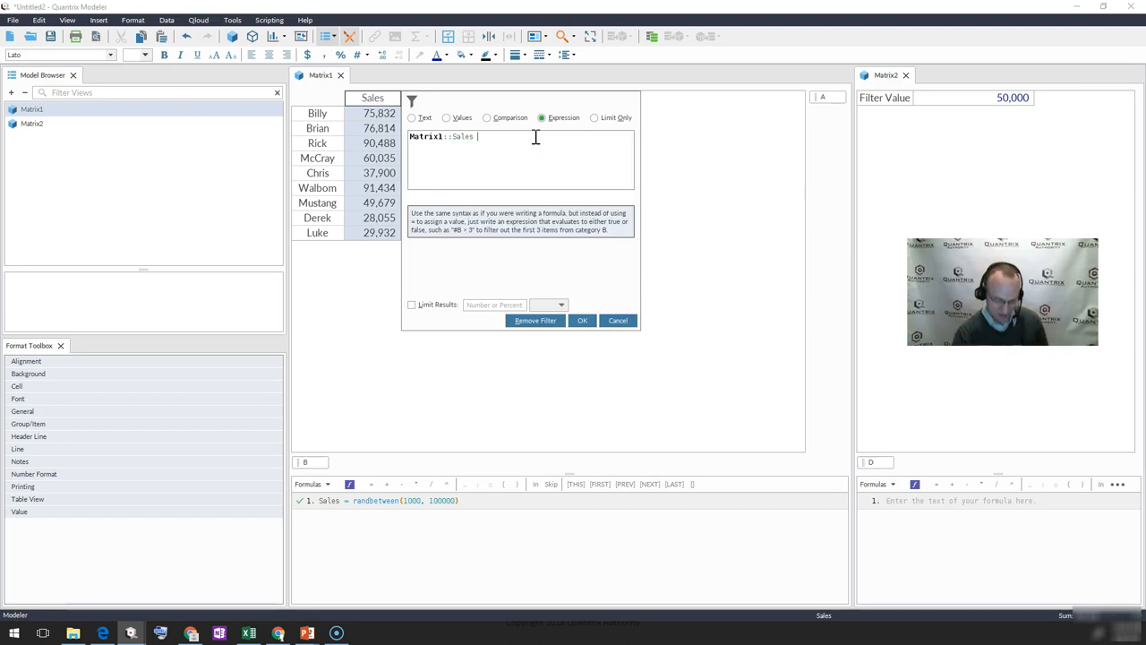
pyautogui.write('<= Matrix2::')
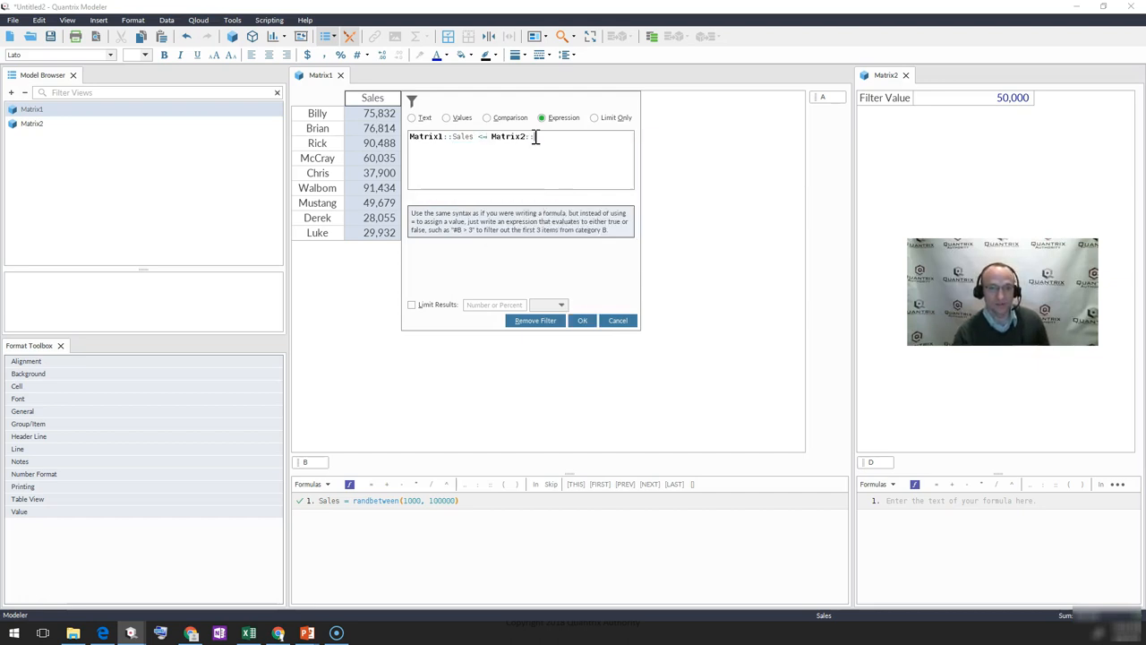
pyautogui.write('Filter Value')
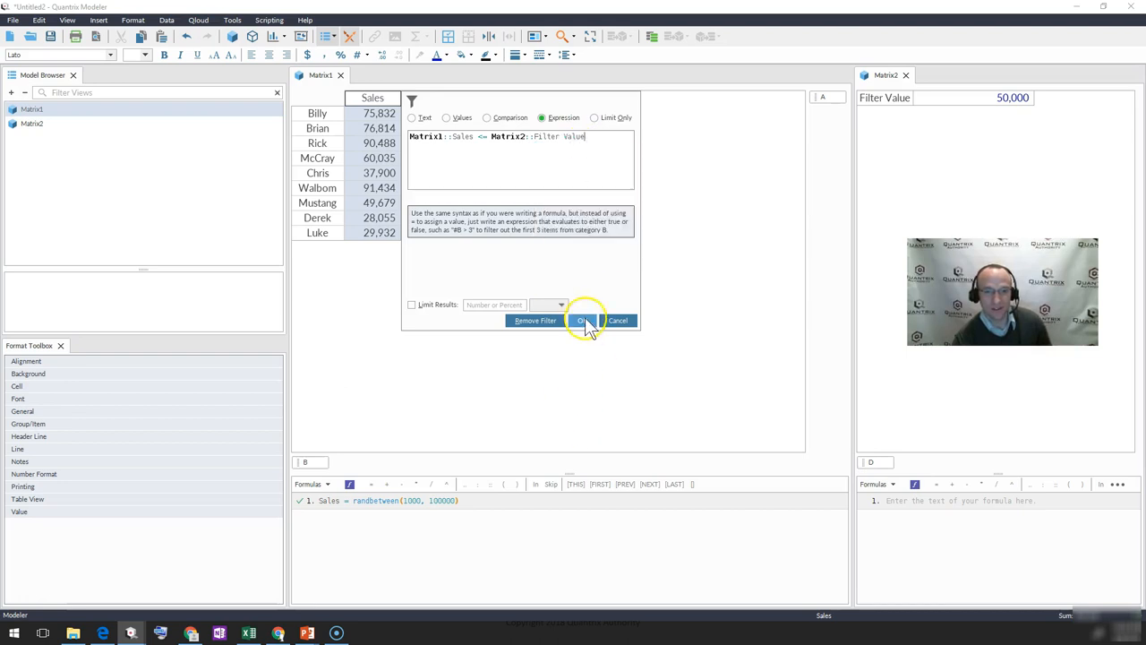
pyautogui.click(584, 320)
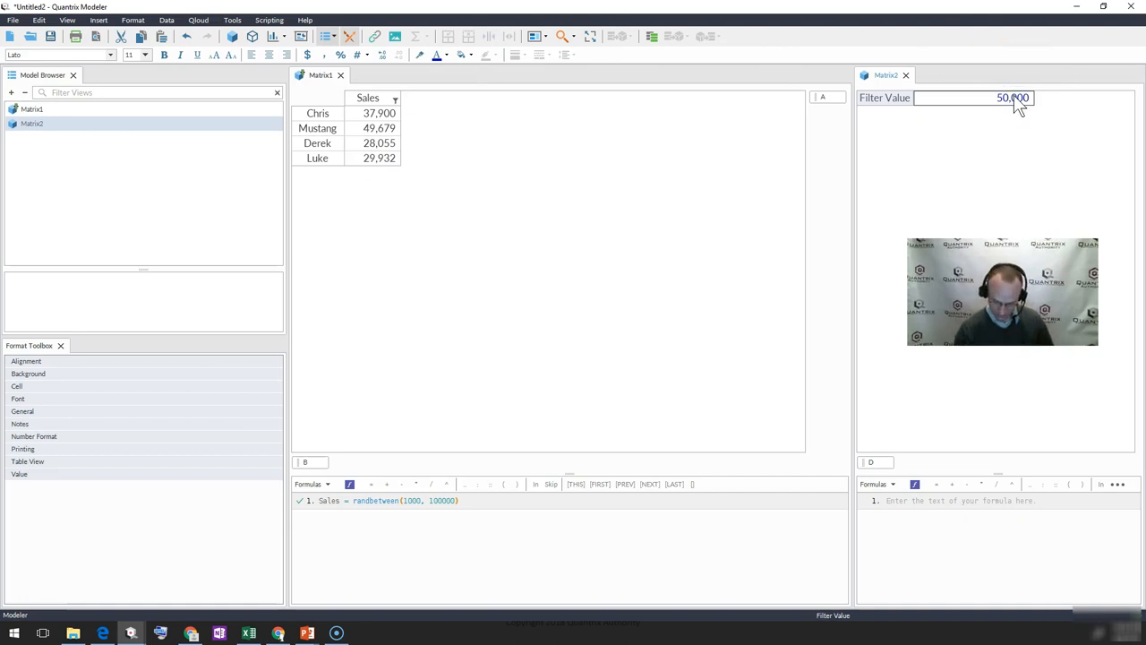
# Step: Set Matrix2's Filter Value to 65000 so McCray joins the filtered Sales list
pyautogui.write('65000')
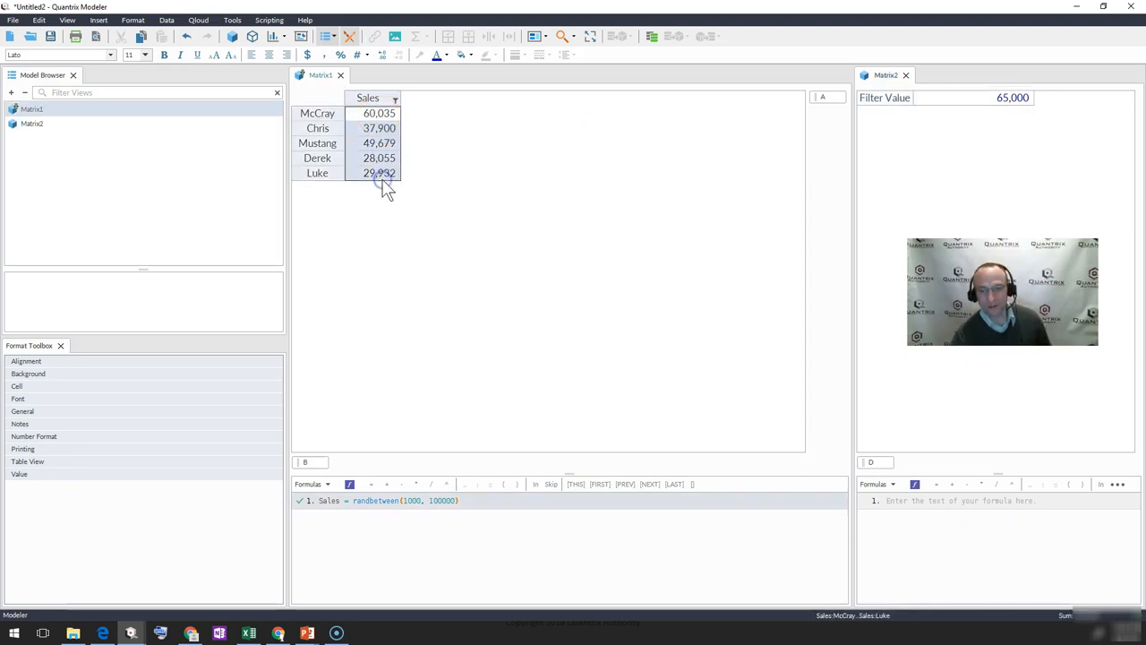
pyautogui.click(365, 97)
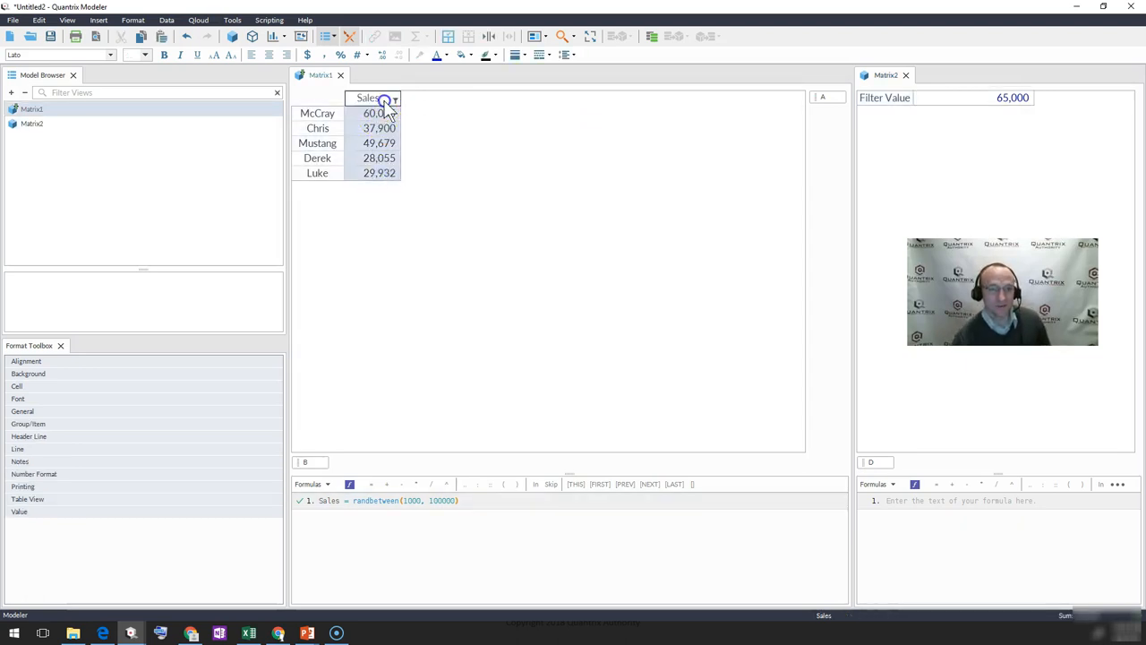
# Step: Switch the Sales filter to a Comparison filter
pyautogui.rightClick(383, 101)
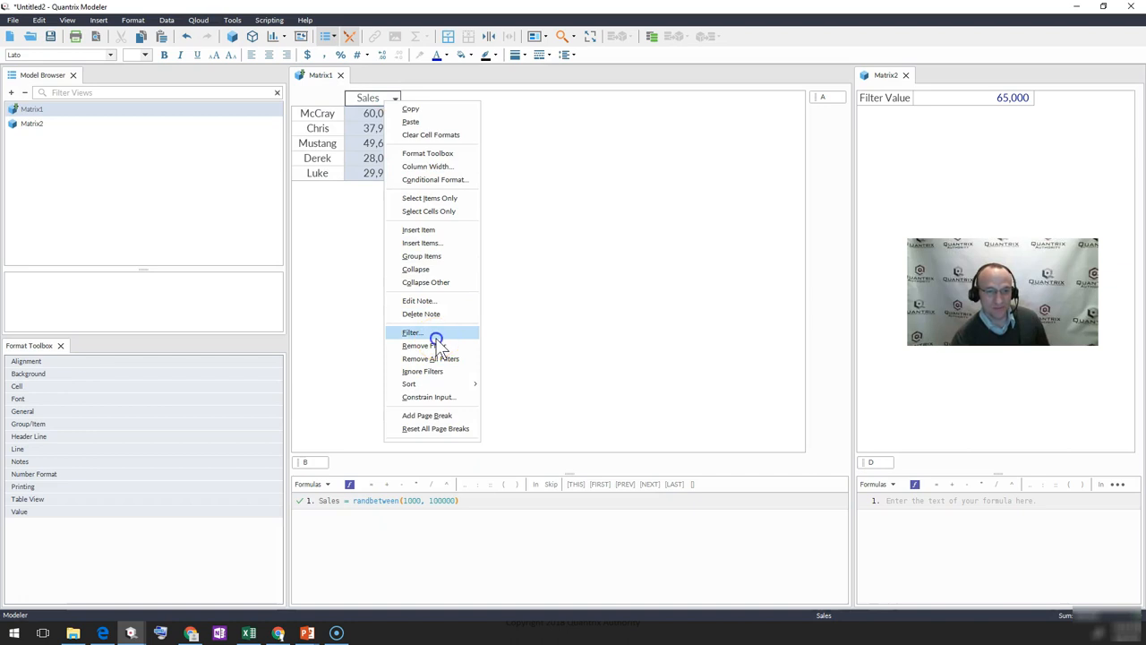
pyautogui.click(412, 331)
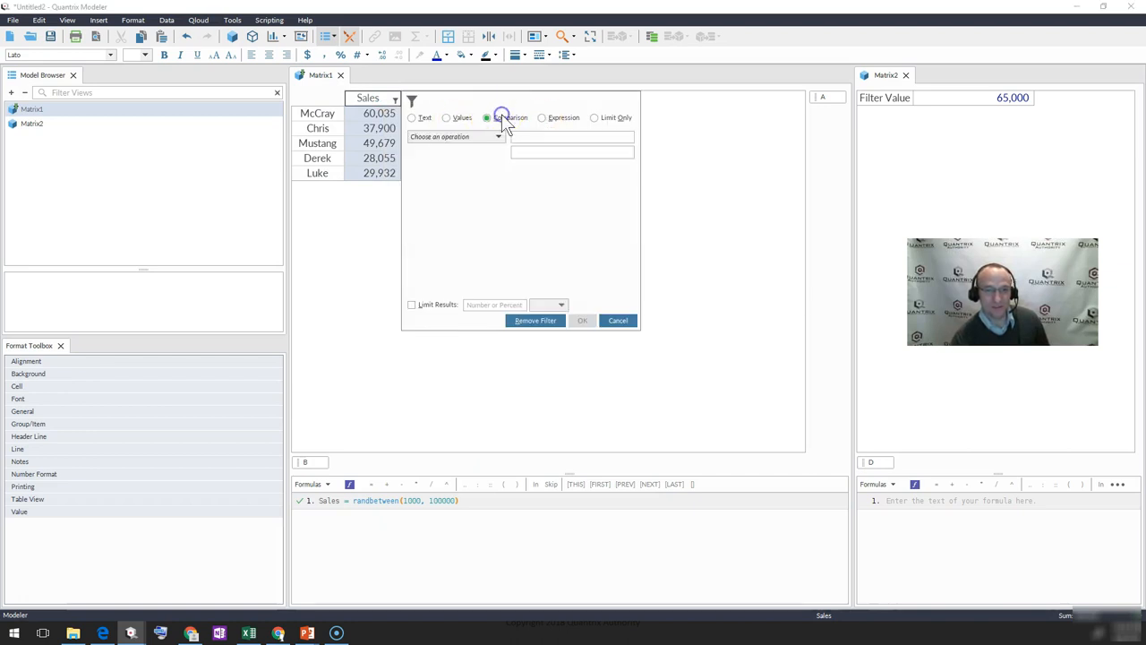
pyautogui.click(541, 118)
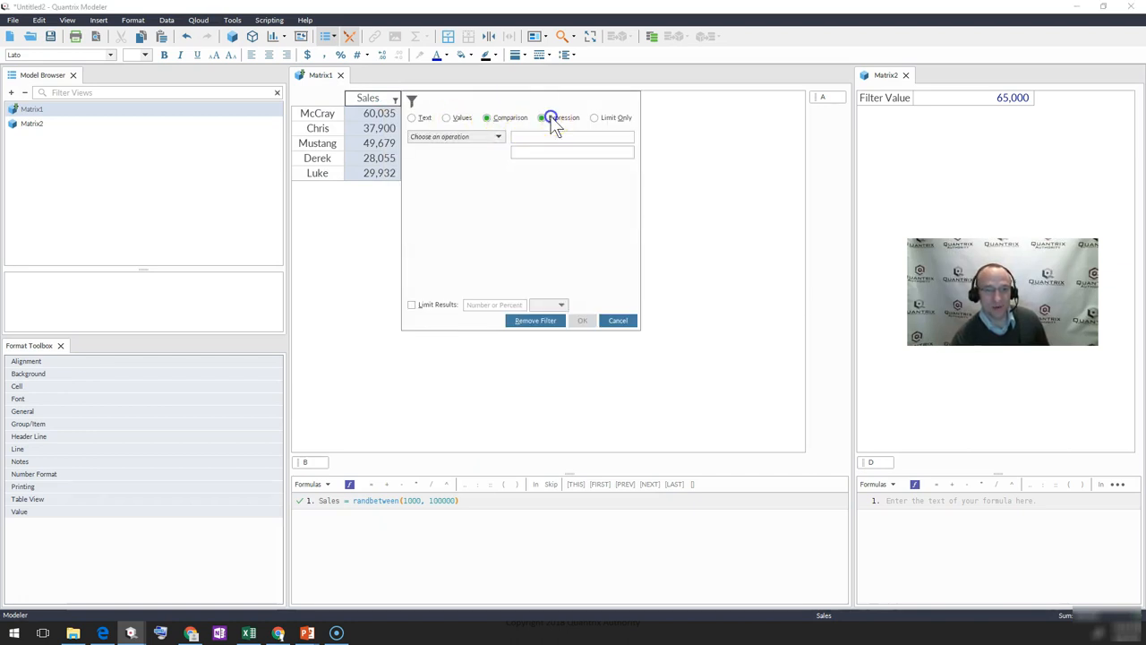
pyautogui.click(541, 118)
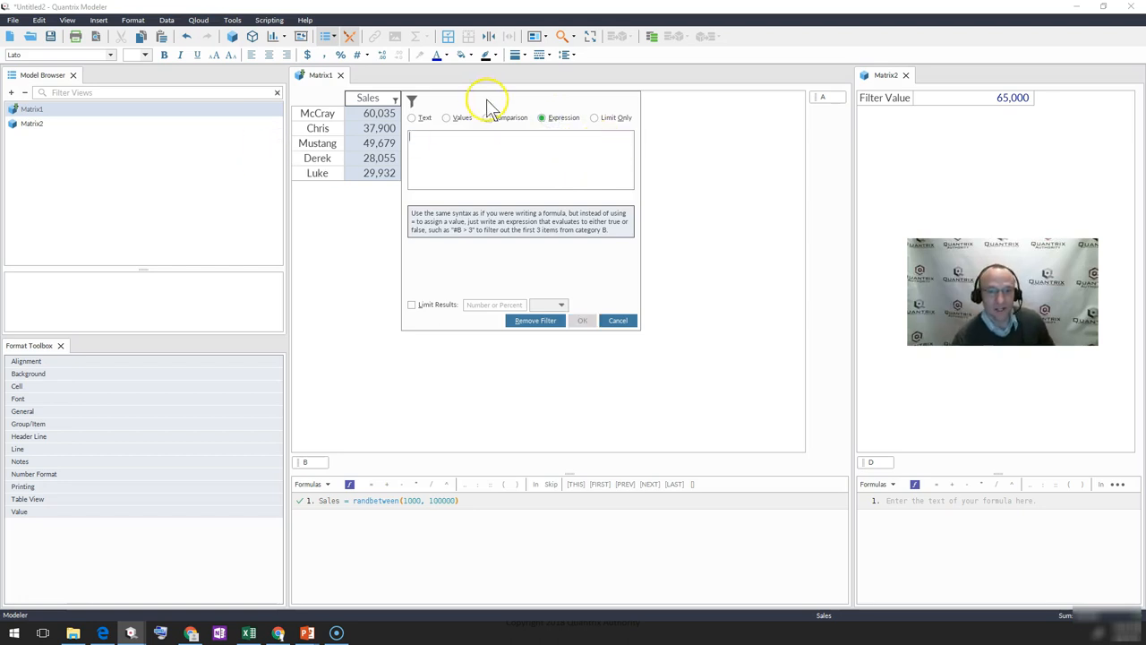
pyautogui.click(487, 118)
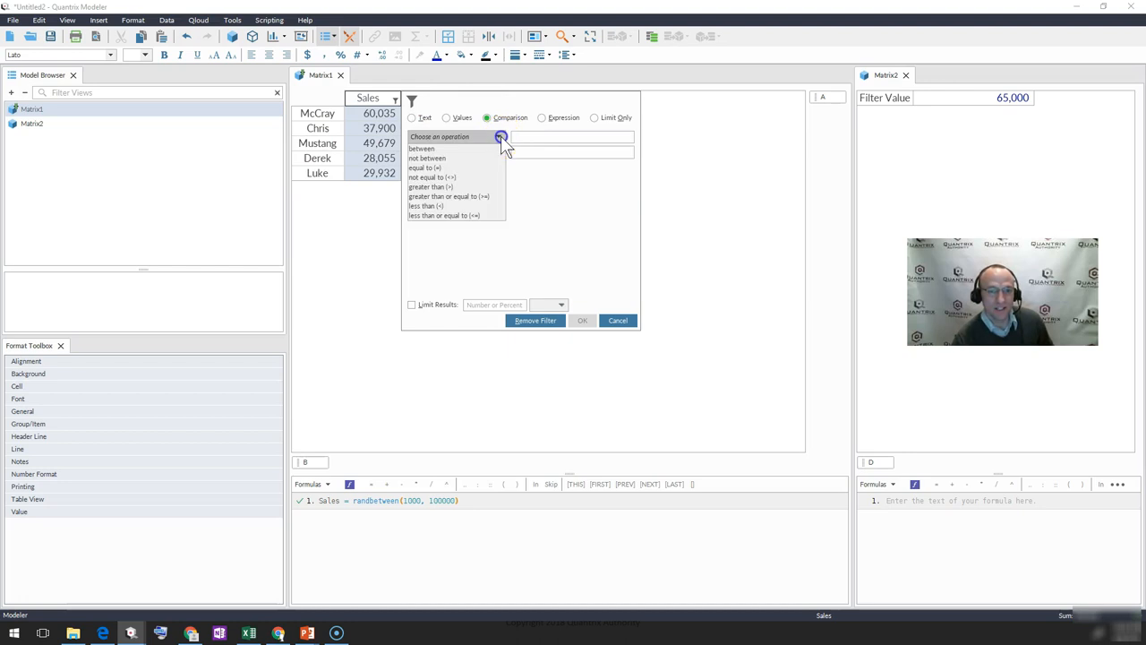
# Step: Filter Sales to greater than or equal to Matrix2::Filter Value, listing Billy, Brian, Rick, McCray and Walbom
pyautogui.click(451, 195)
pyautogui.write('Matrix2')
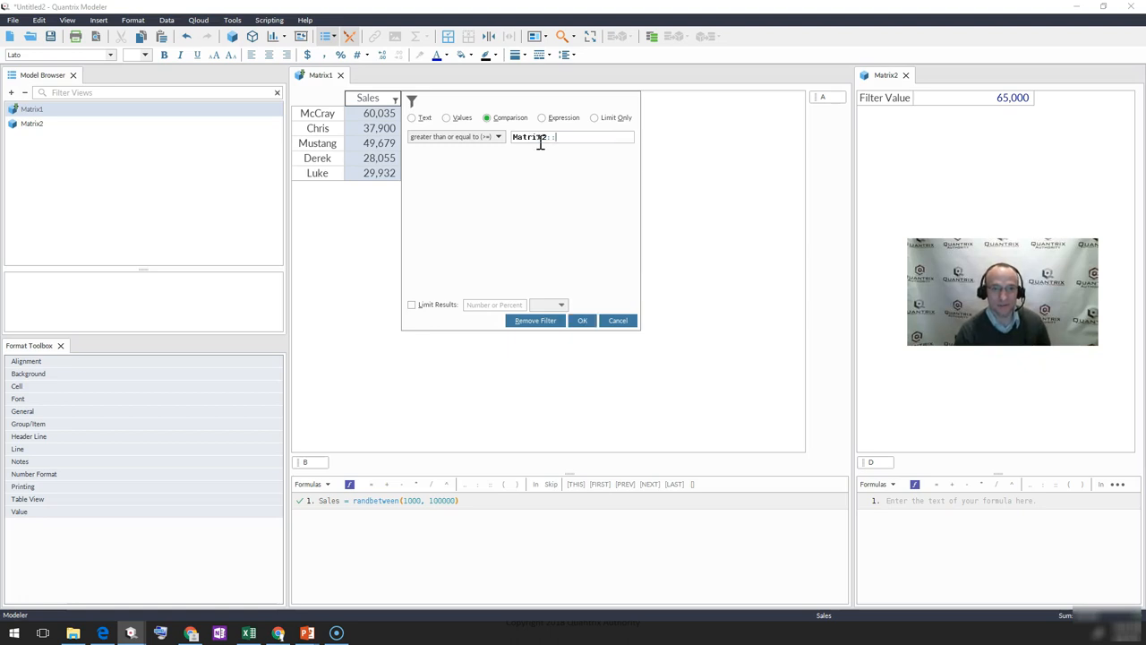
pyautogui.write('::Filter Value')
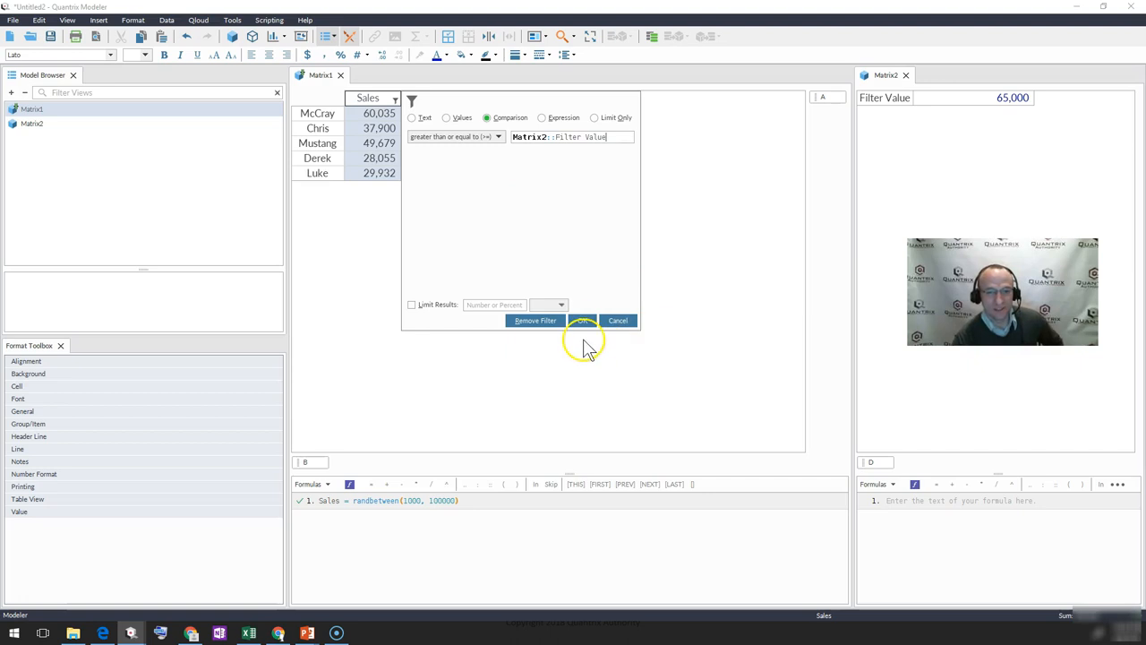
pyautogui.click(582, 320)
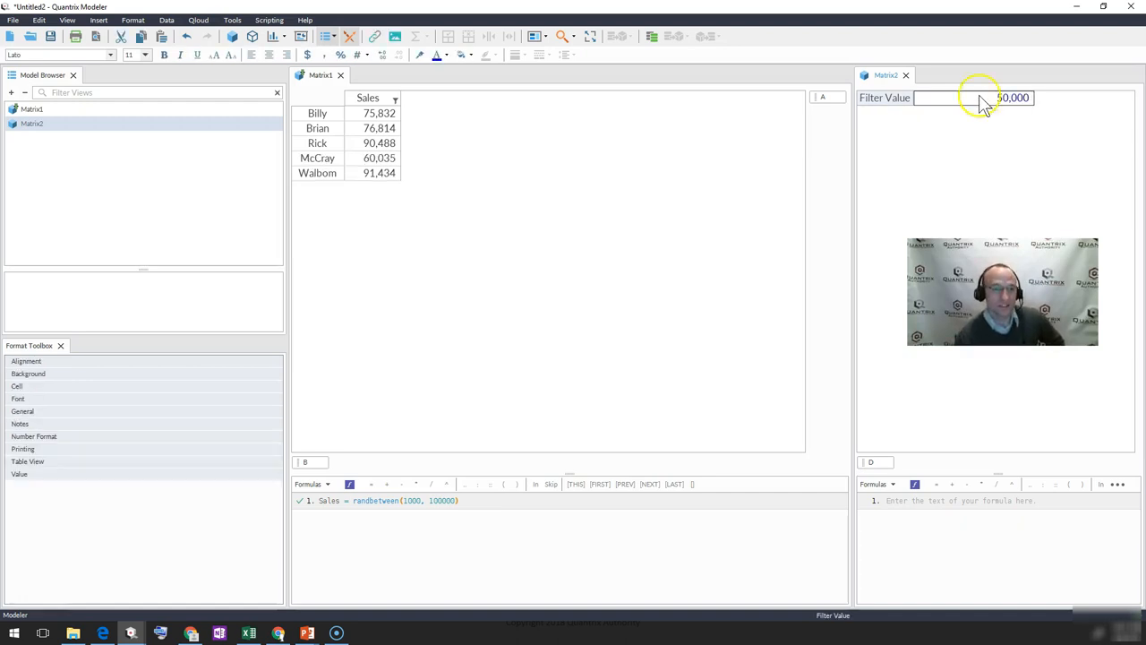
pyautogui.click(367, 97)
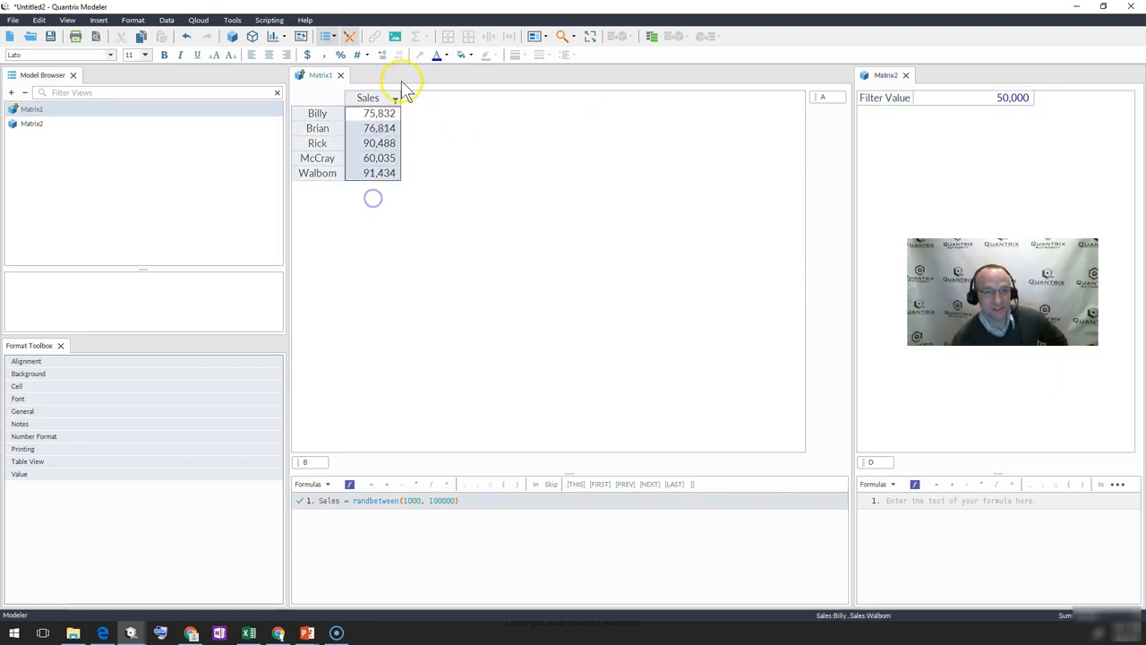
pyautogui.rightClick(367, 96)
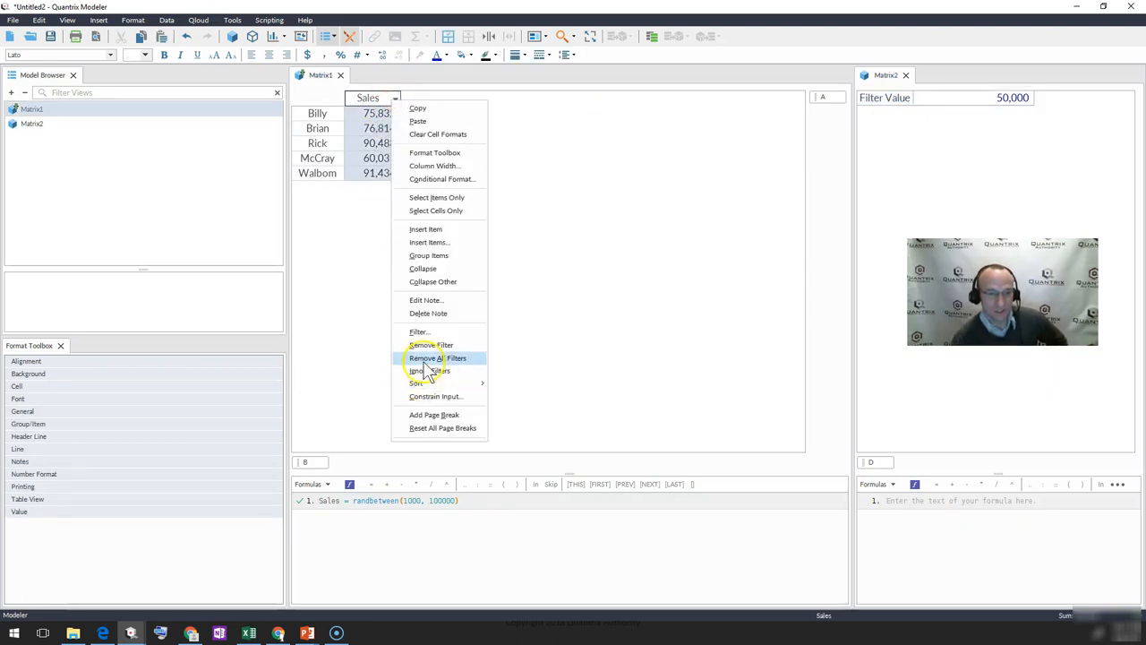
pyautogui.click(435, 358)
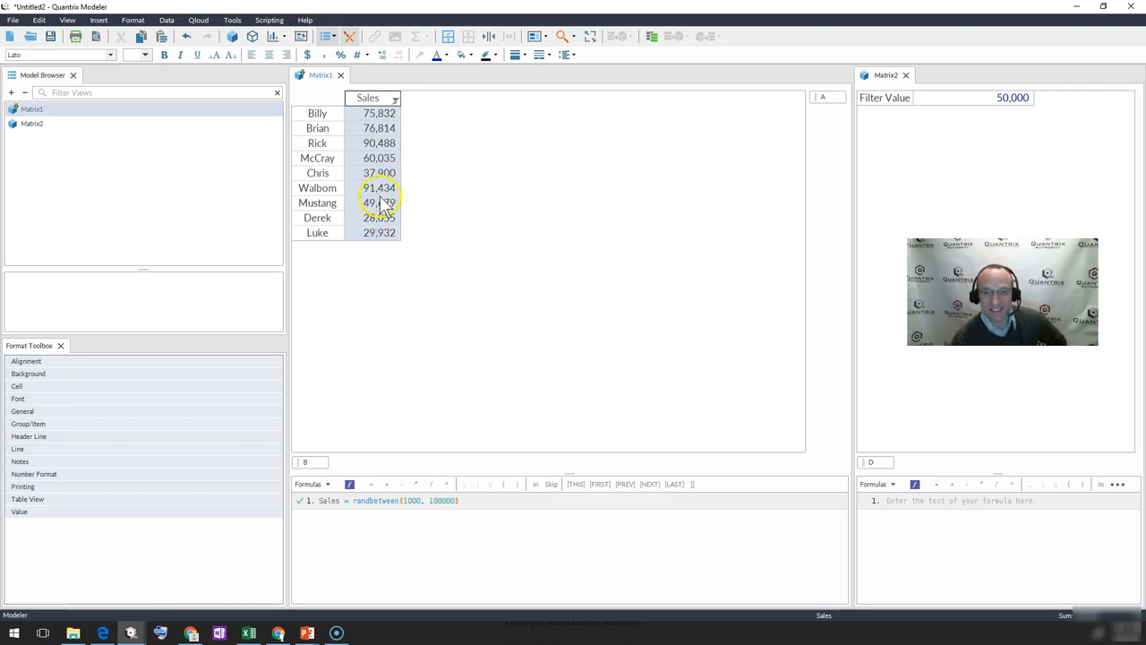
pyautogui.rightClick(386, 96)
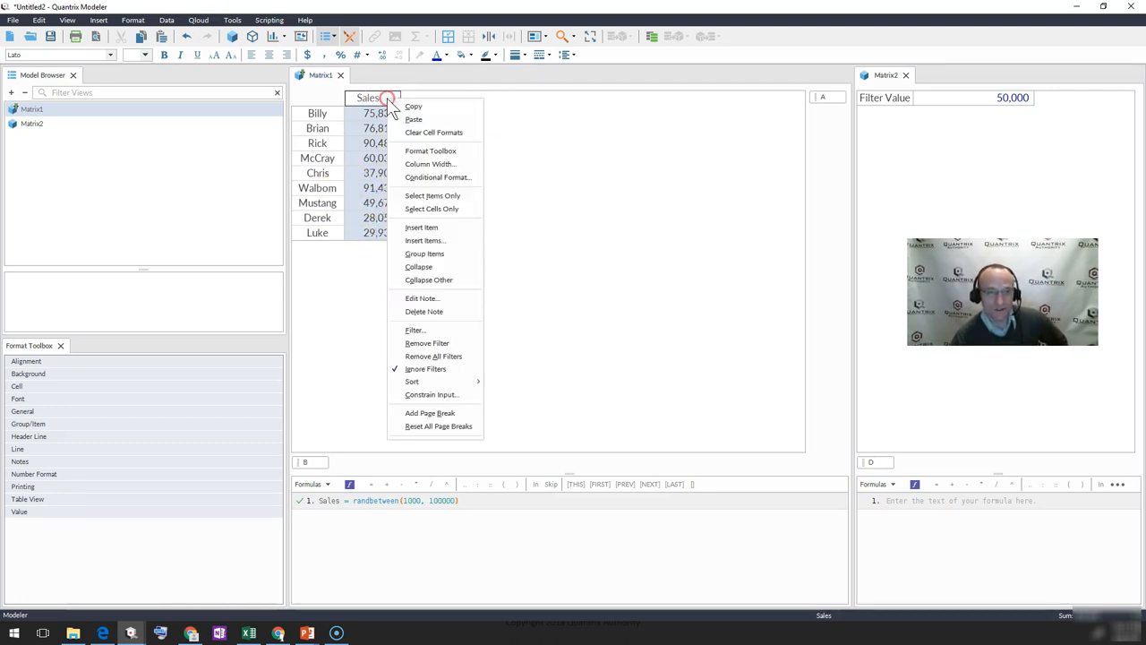
pyautogui.moveTo(426, 369)
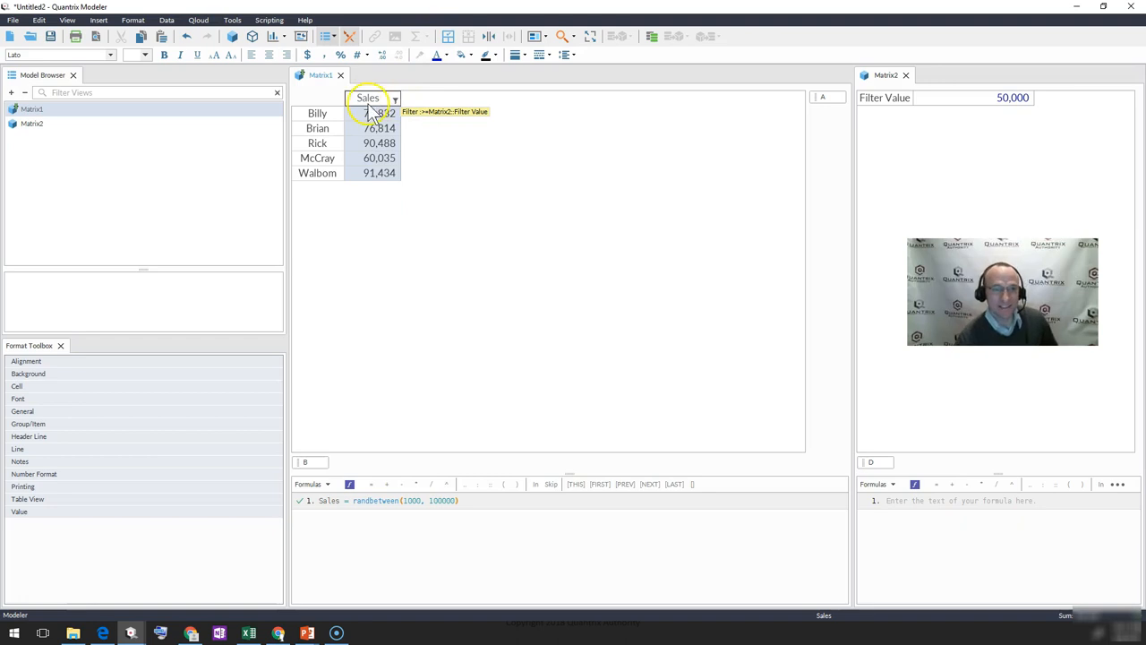
pyautogui.rightClick(369, 113)
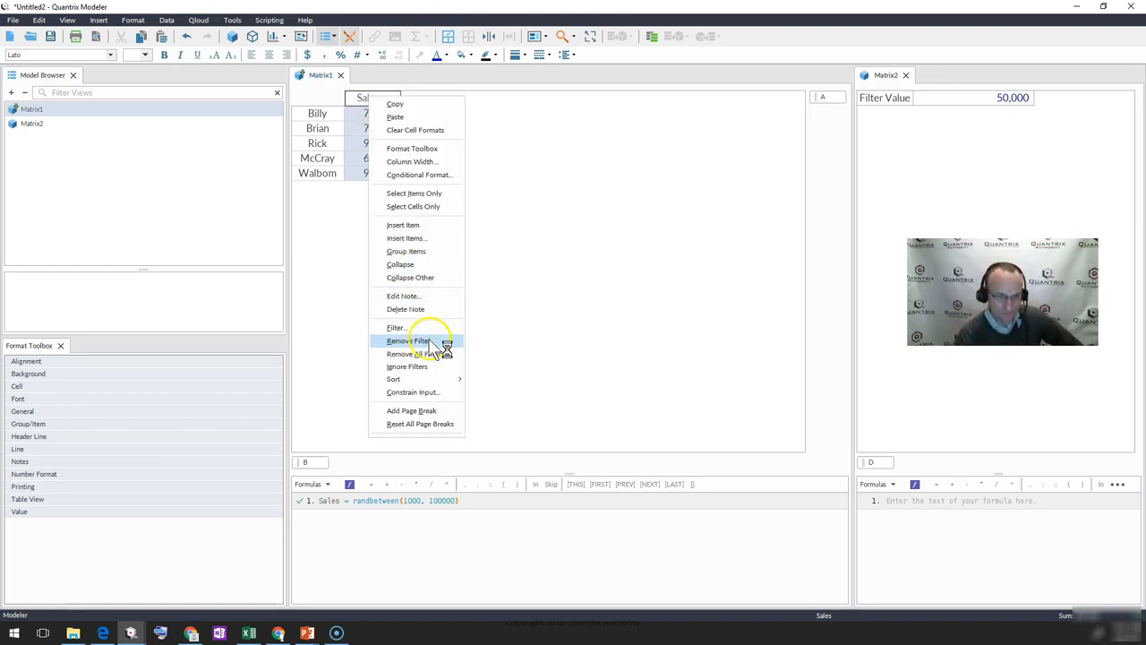
pyautogui.moveTo(430, 344)
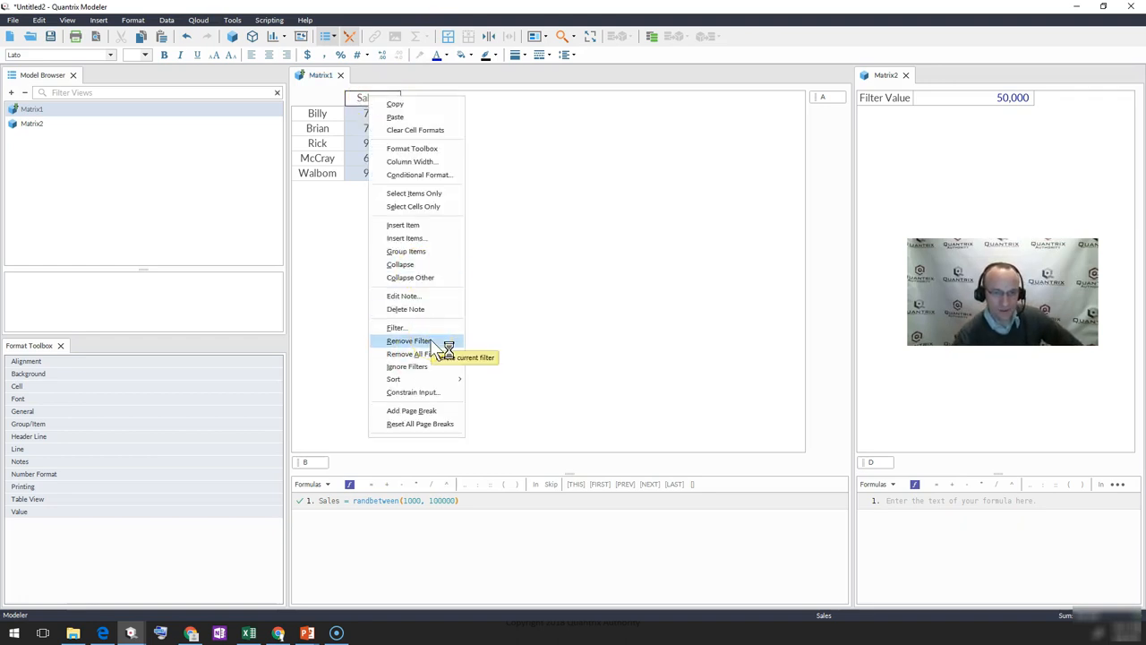
pyautogui.click(396, 327)
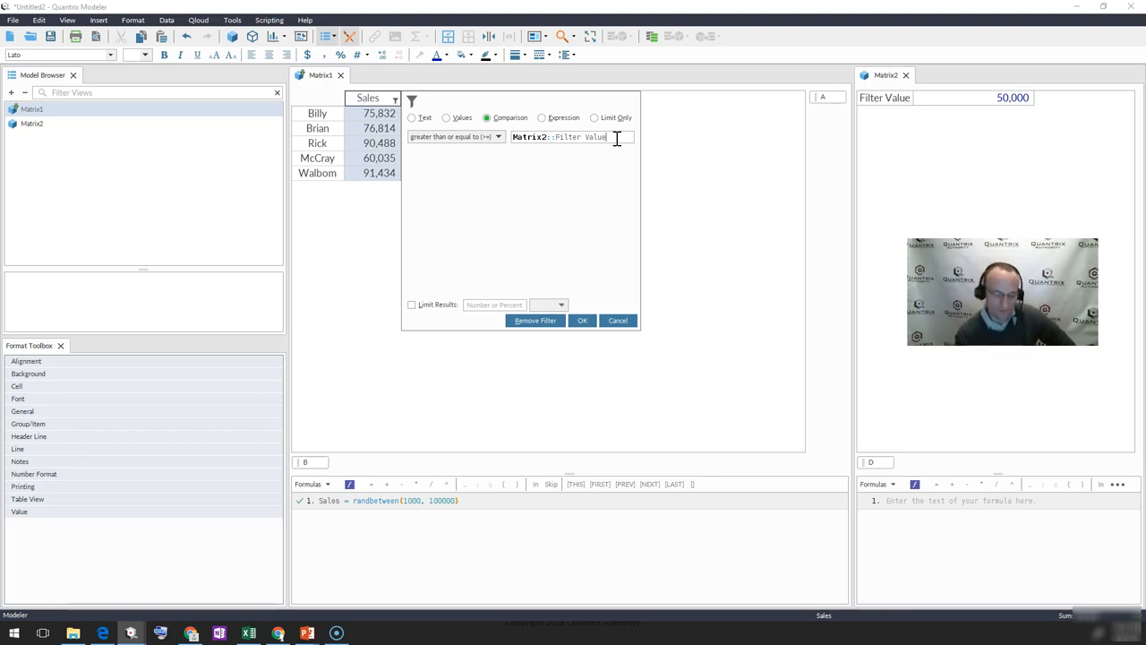
# Step: Close the Filter dialog keeping the >= Matrix2::Filter Value comparison
pyautogui.click(582, 319)
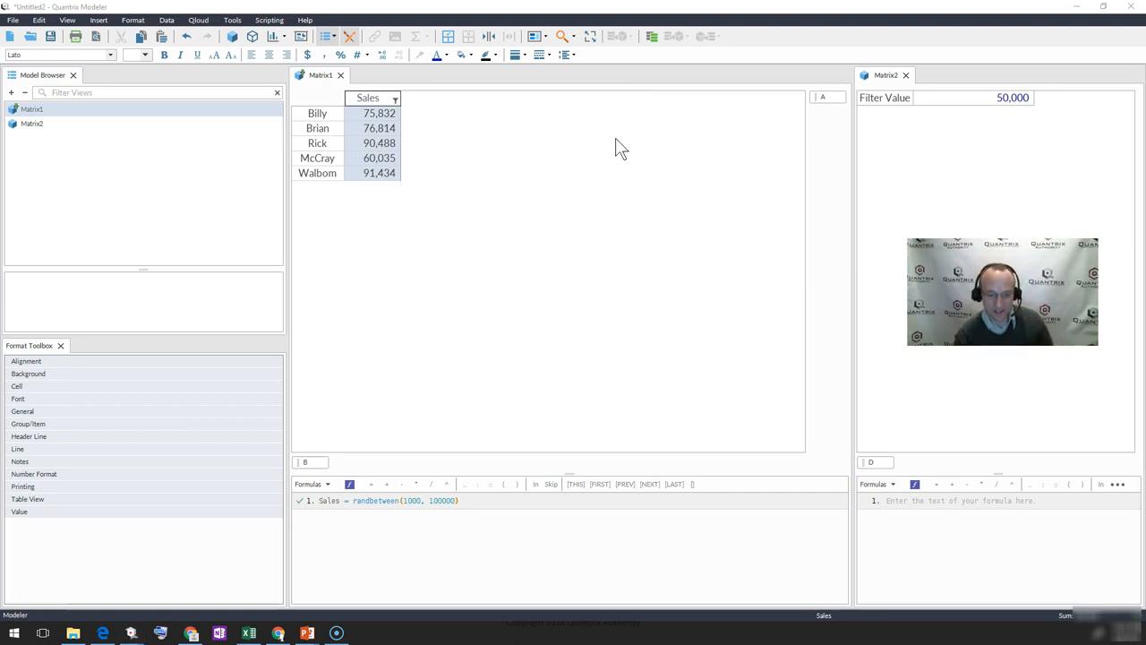